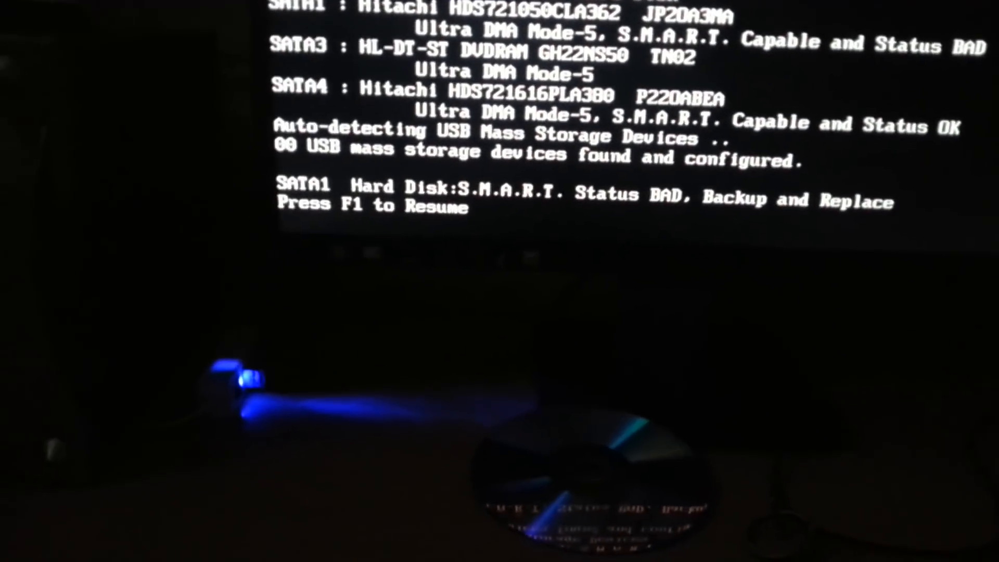
- Press Delete during POST to enter BIOS Setup rather than continuing past the S.M.A.R.T. error
key("Delete")
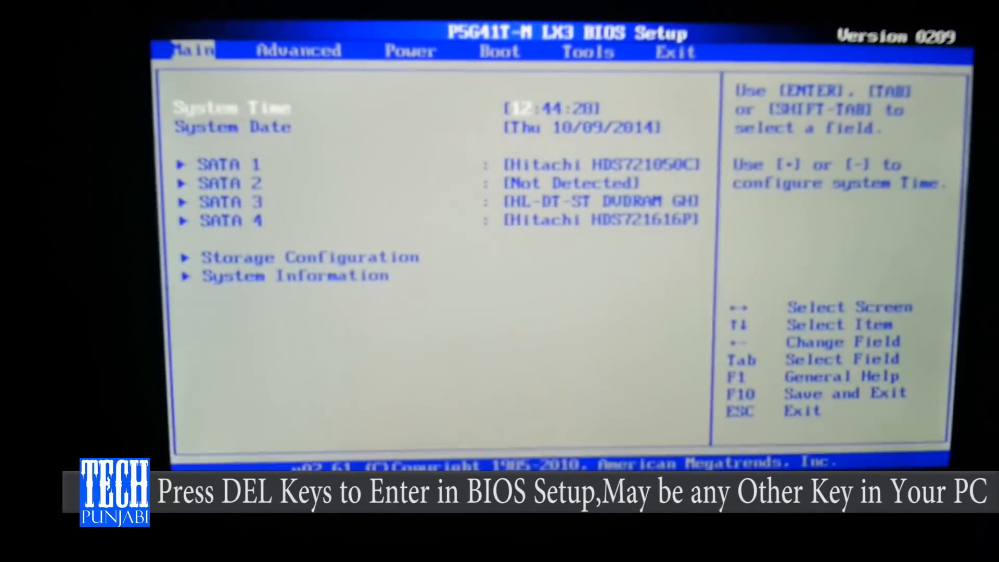
- Set 'Wait For F1 If Error' to Disabled under Boot Settings Configuration
key("right")
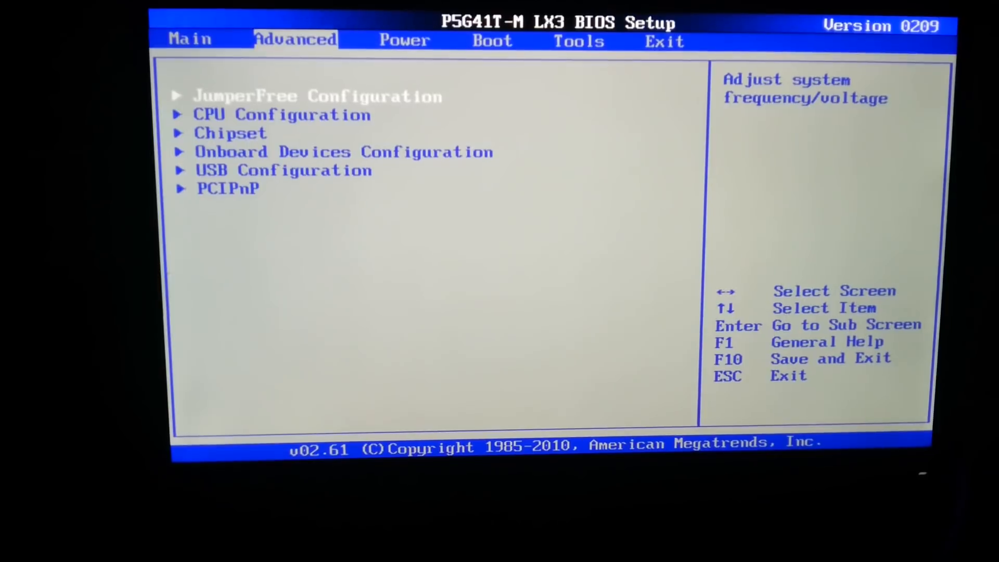
left_click(491, 32)
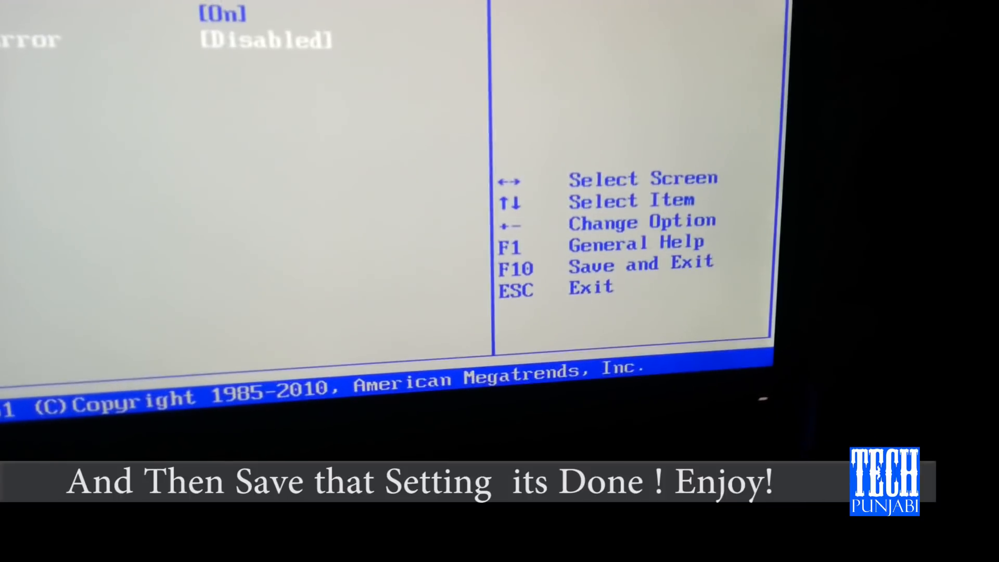
- Save the BIOS changes with F10 and OK, rebooting to the ASUS splash screen
key("f10")
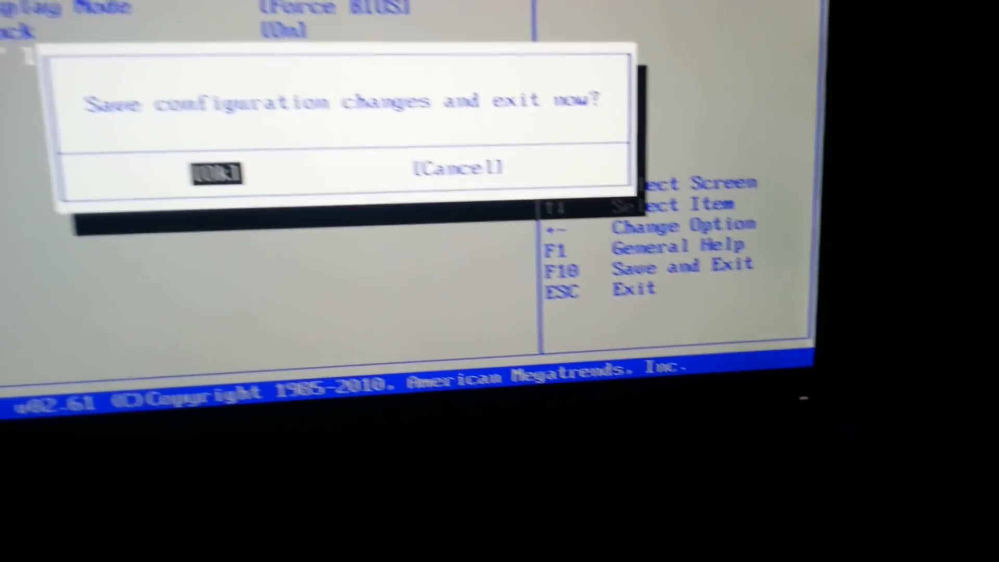
left_click(216, 172)
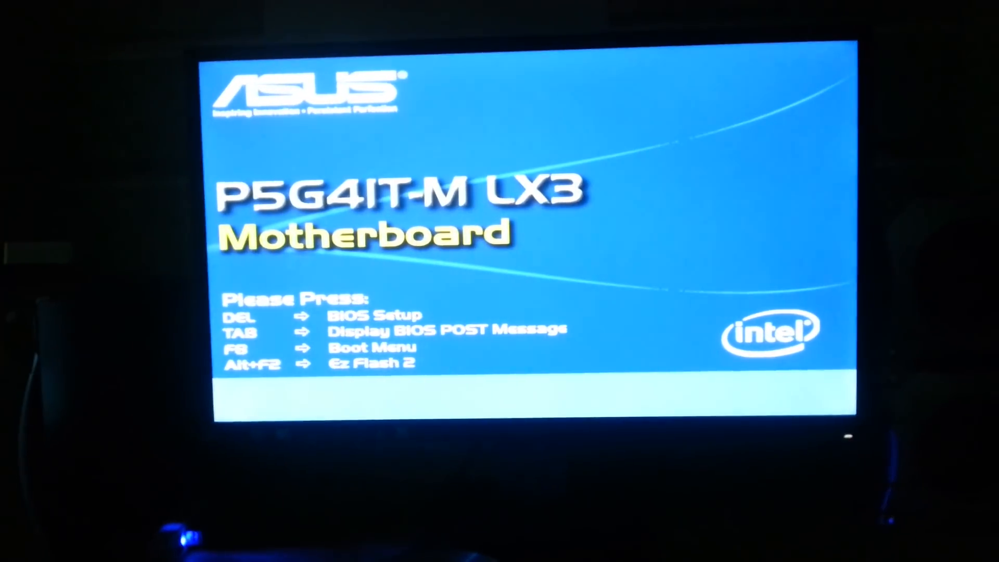